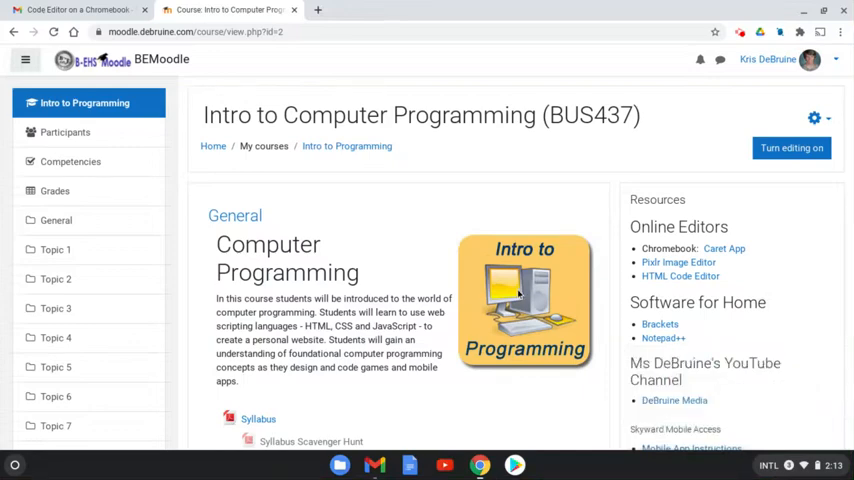
{"action": "mouse_move", "coordinate": [400, 75]}
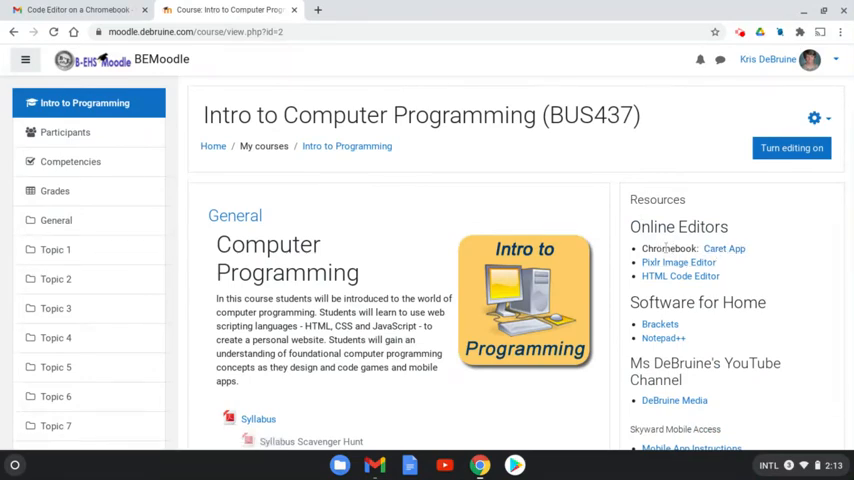
Add the Caret app to Chrome from its Web Store page and confirm installation.
{"action": "left_click", "coordinate": [724, 248]}
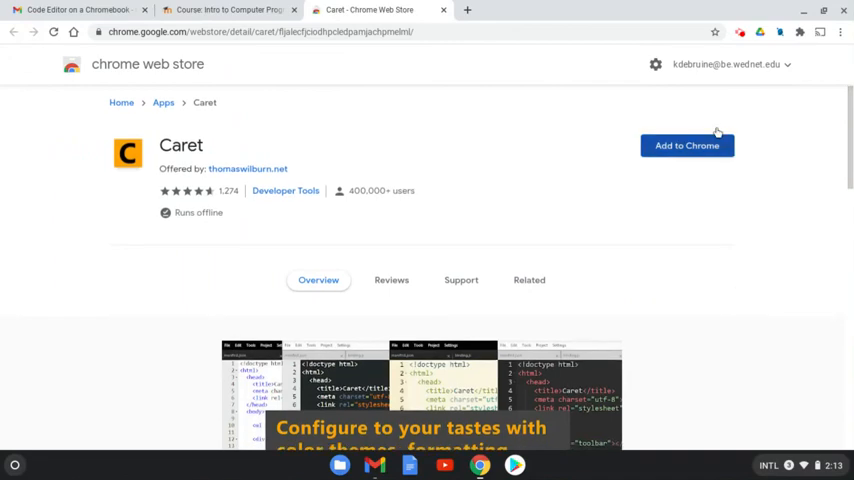
{"action": "scroll", "scroll_direction": "down", "scroll_amount": 3}
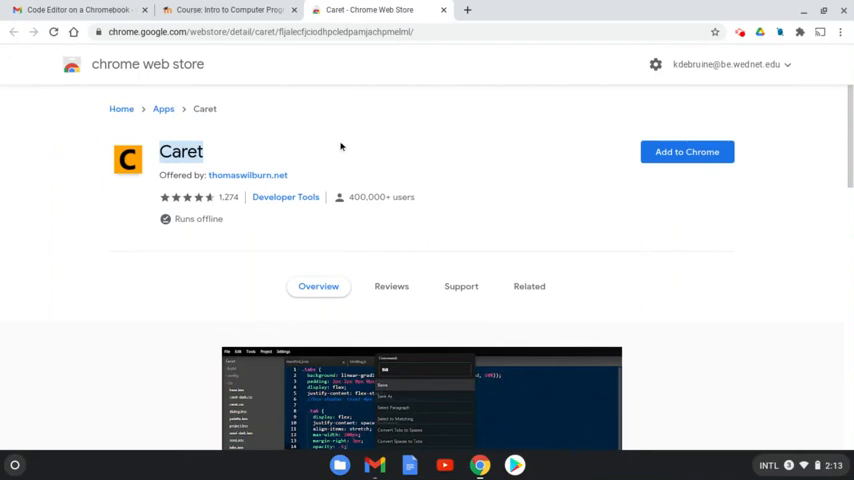
{"action": "mouse_move", "coordinate": [343, 146]}
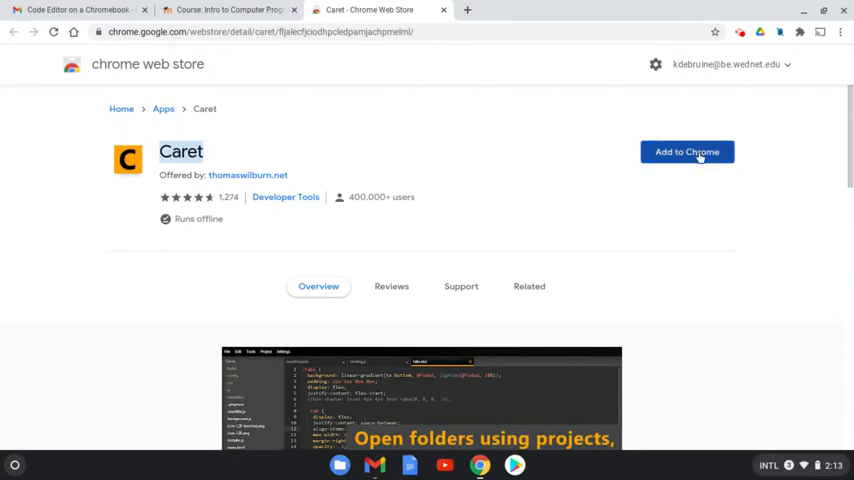
{"action": "left_click", "coordinate": [687, 152]}
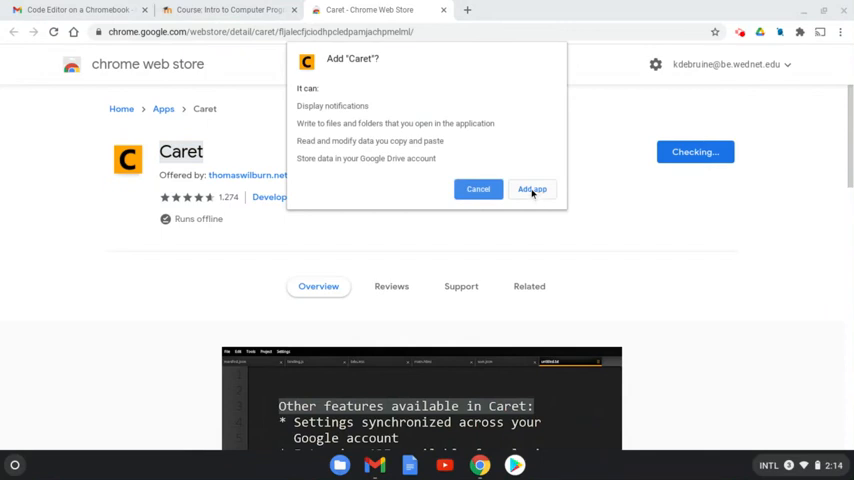
{"action": "left_click", "coordinate": [531, 190]}
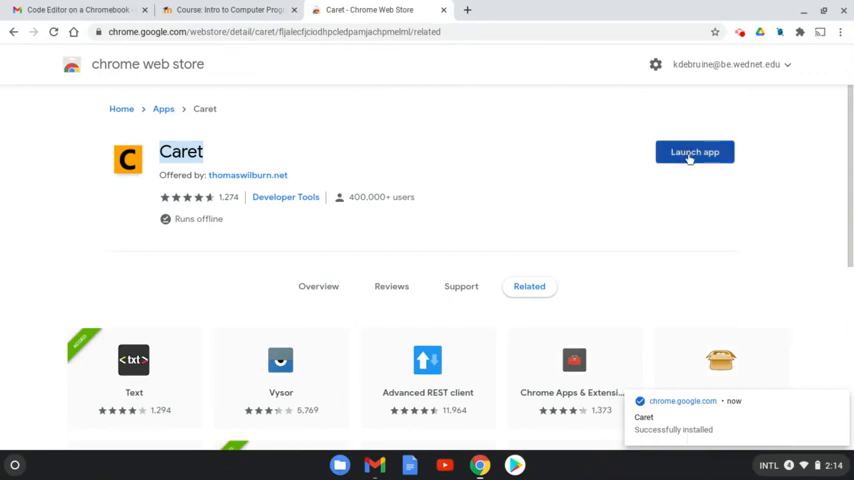
Launch Caret from its store page, then switch to the Moodle 'JS: Draw With Functions' tab.
{"action": "left_click", "coordinate": [694, 151]}
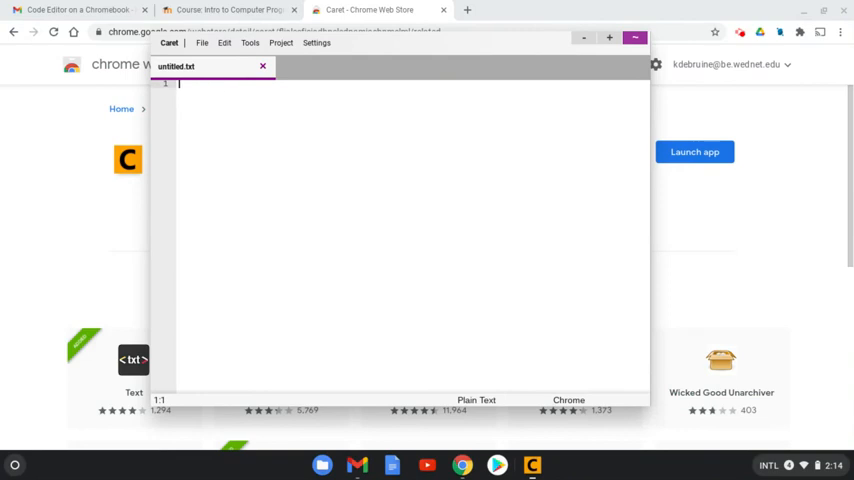
{"action": "mouse_move", "coordinate": [296, 76]}
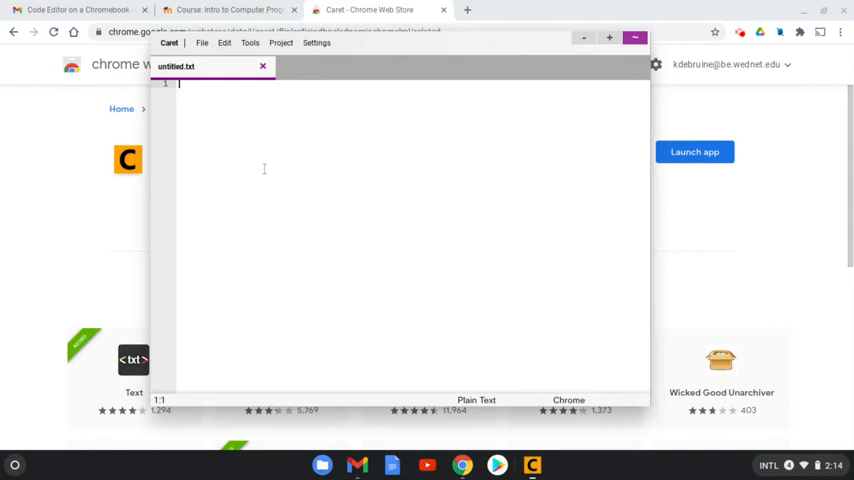
{"action": "left_click", "coordinate": [230, 9]}
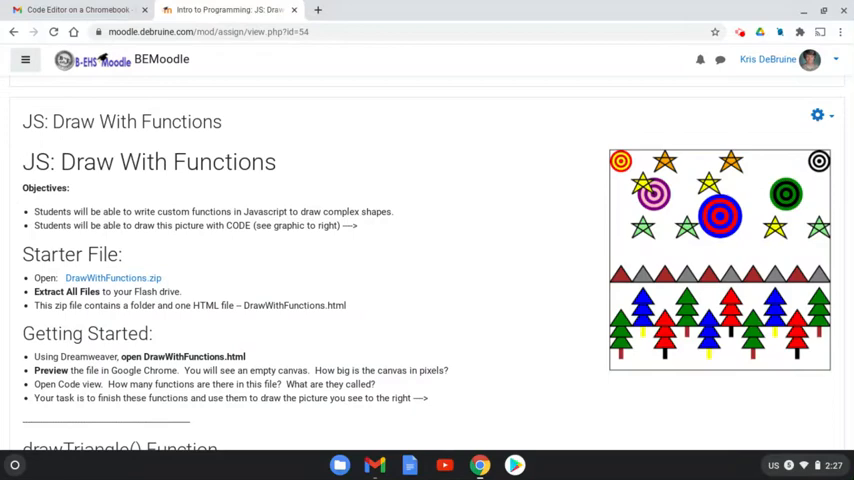
{"action": "mouse_move", "coordinate": [515, 200]}
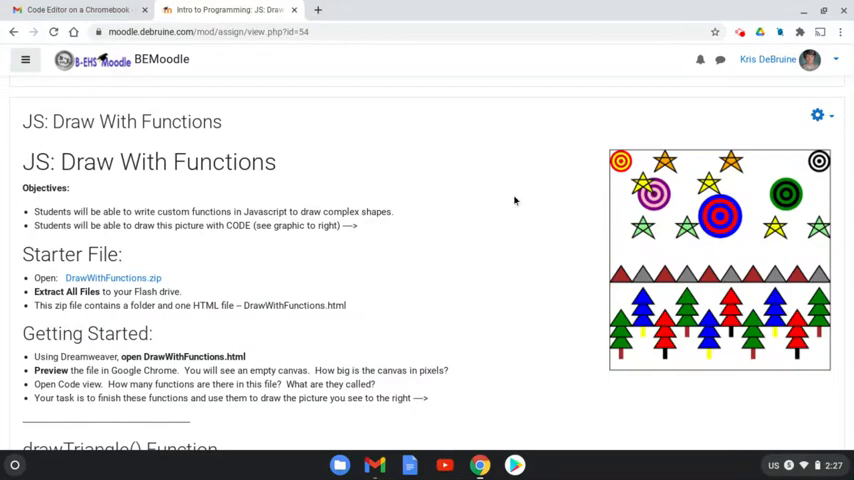
{"action": "mouse_move", "coordinate": [360, 243]}
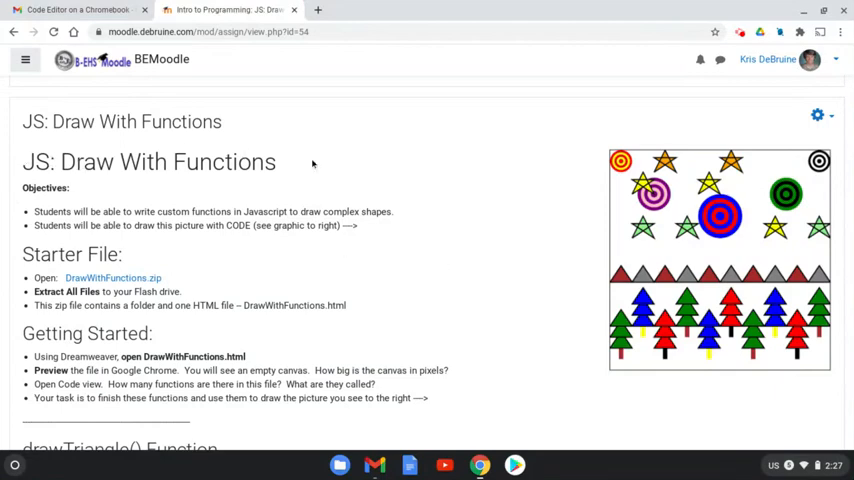
{"action": "mouse_move", "coordinate": [113, 278]}
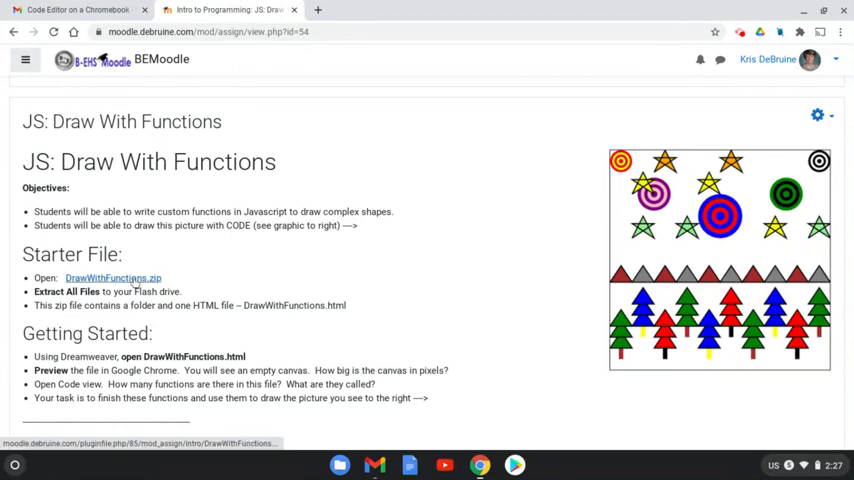
Download DrawWithFunctions.zip from the assignment's Starter File link.
{"action": "left_click", "coordinate": [113, 278]}
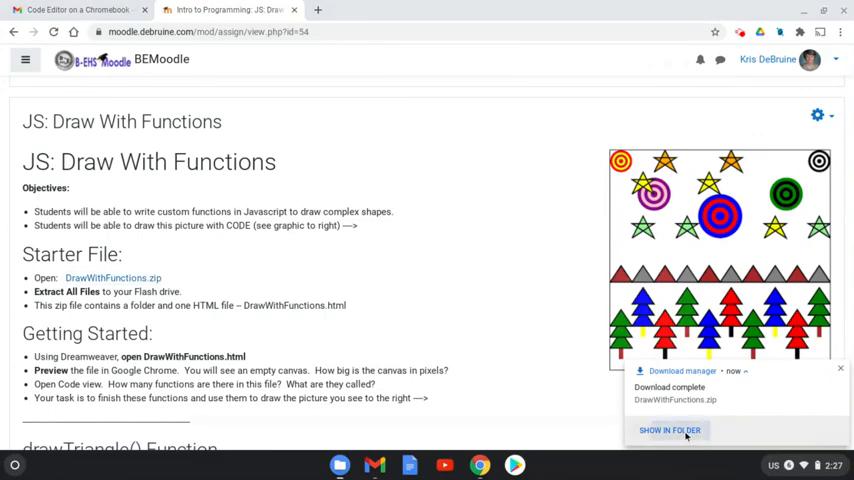
Open the downloaded DrawWithFunctions.zip and its DrawWithFunctions folder in Files.
{"action": "left_click", "coordinate": [669, 430]}
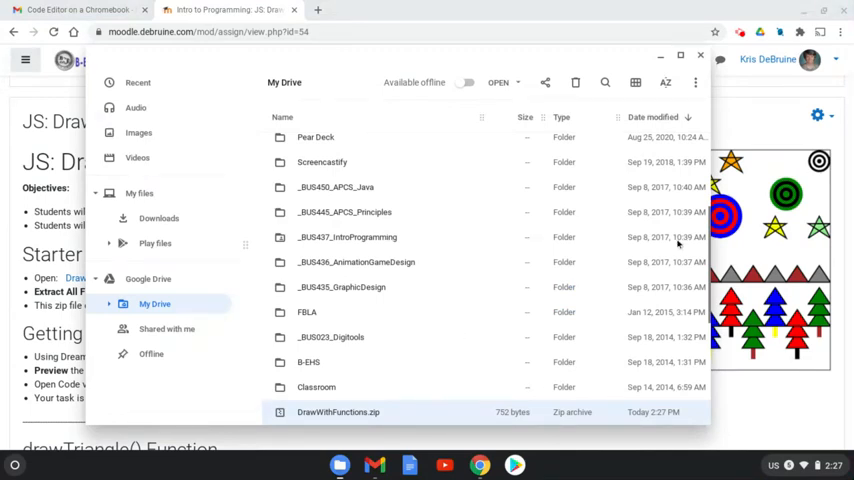
{"action": "scroll", "scroll_direction": "down", "scroll_amount": 3}
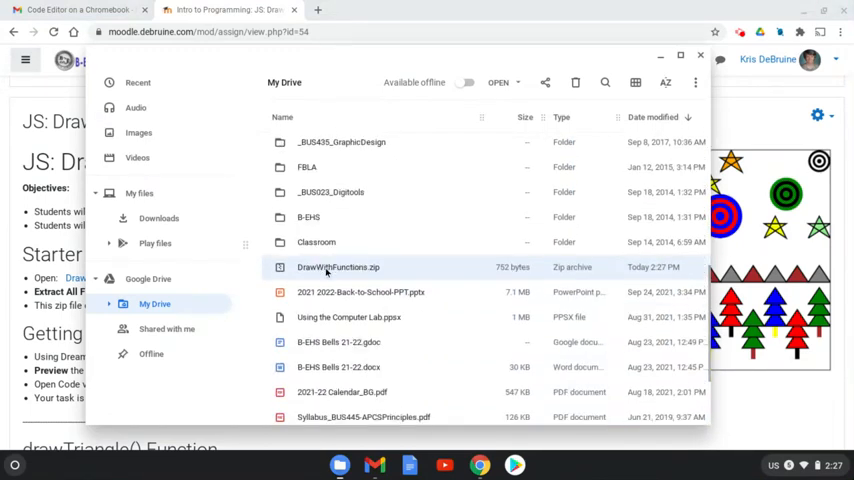
{"action": "double_click", "coordinate": [338, 267]}
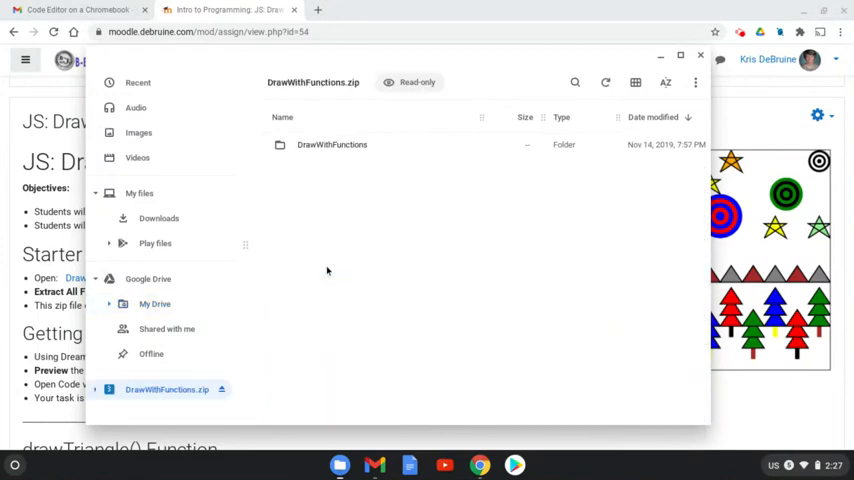
{"action": "mouse_move", "coordinate": [340, 153]}
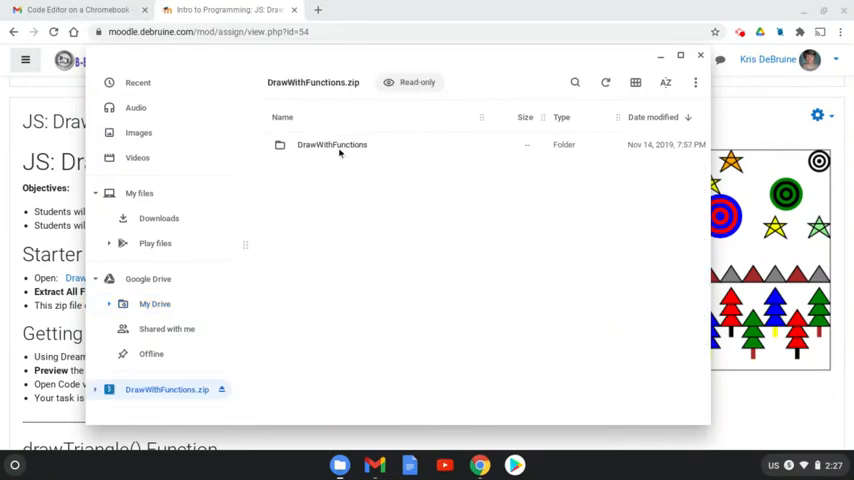
{"action": "left_click", "coordinate": [331, 144]}
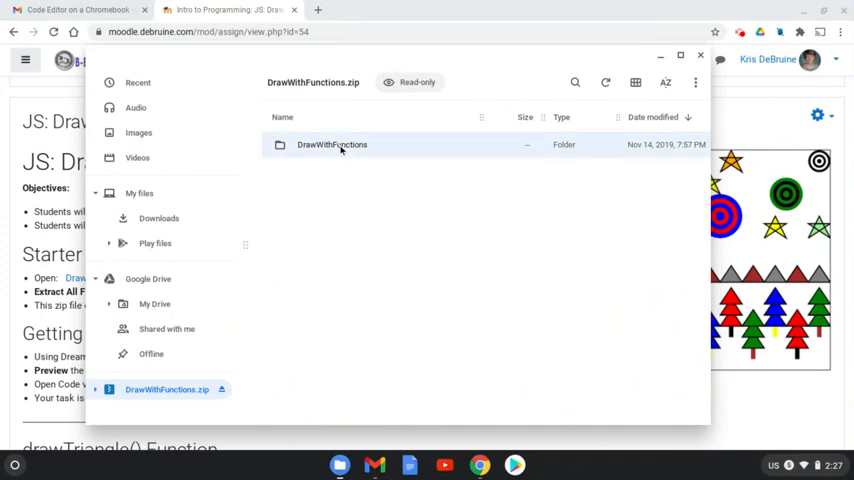
{"action": "double_click", "coordinate": [331, 144]}
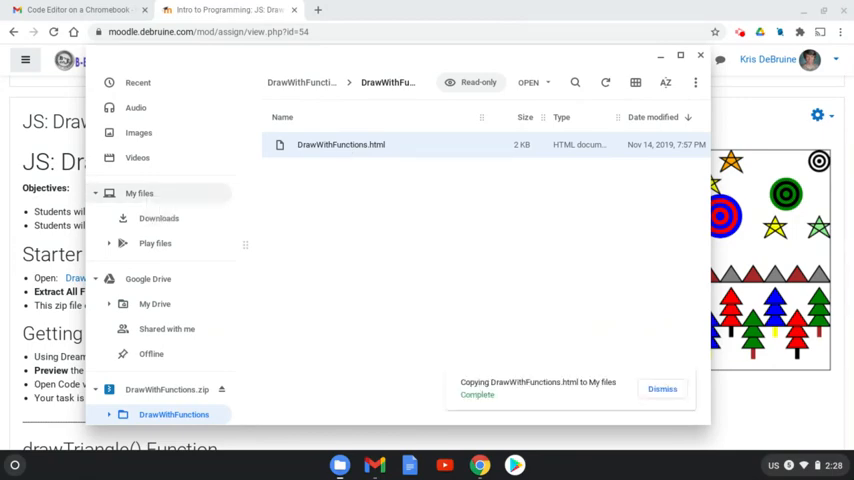
Check that DrawWithFunctions.html now appears in My files.
{"action": "left_click", "coordinate": [139, 193]}
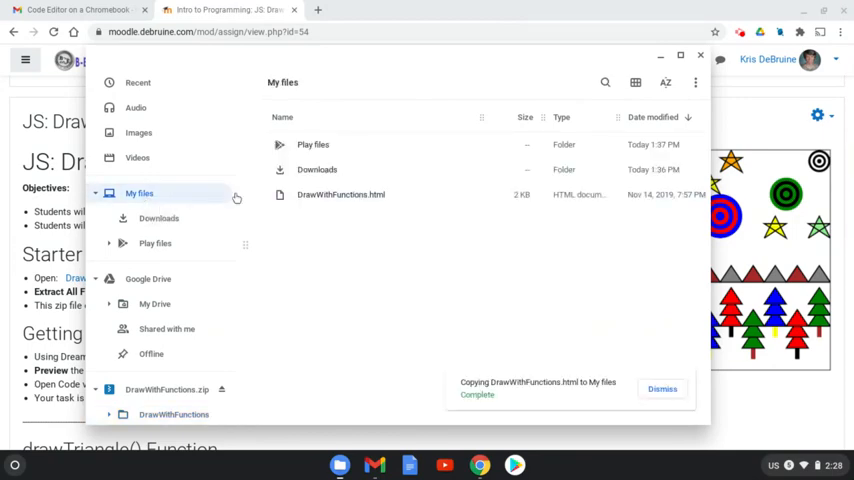
{"action": "left_click", "coordinate": [662, 388]}
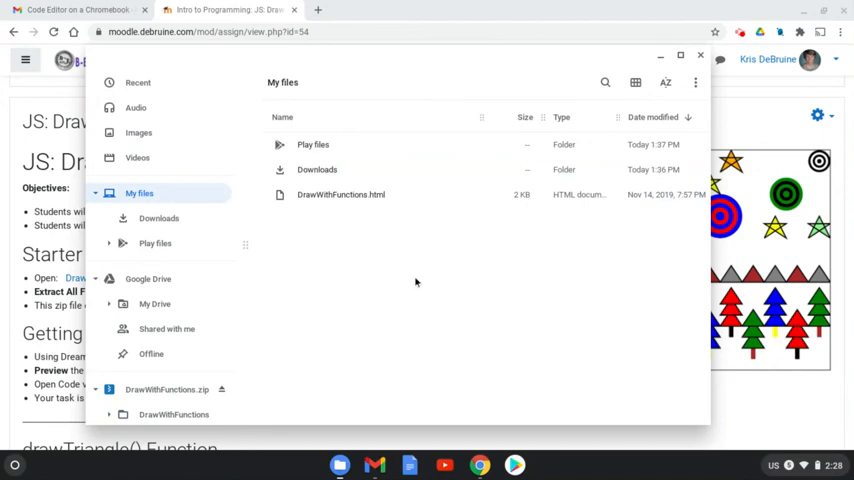
{"action": "mouse_move", "coordinate": [420, 277]}
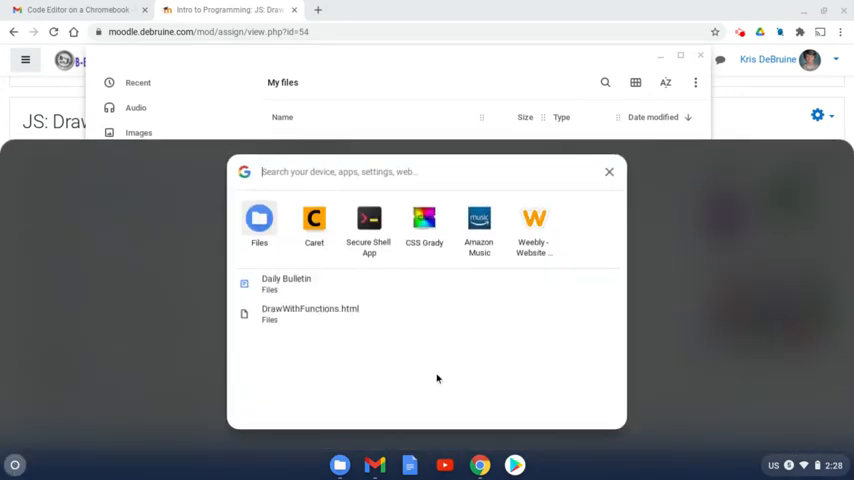
Launch Caret from the ChromeOS launcher.
{"action": "left_click", "coordinate": [314, 225]}
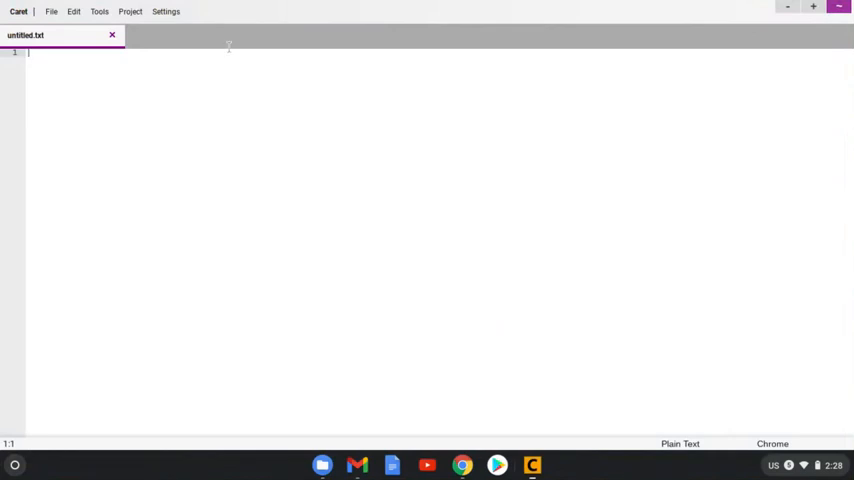
{"action": "mouse_move", "coordinate": [251, 48]}
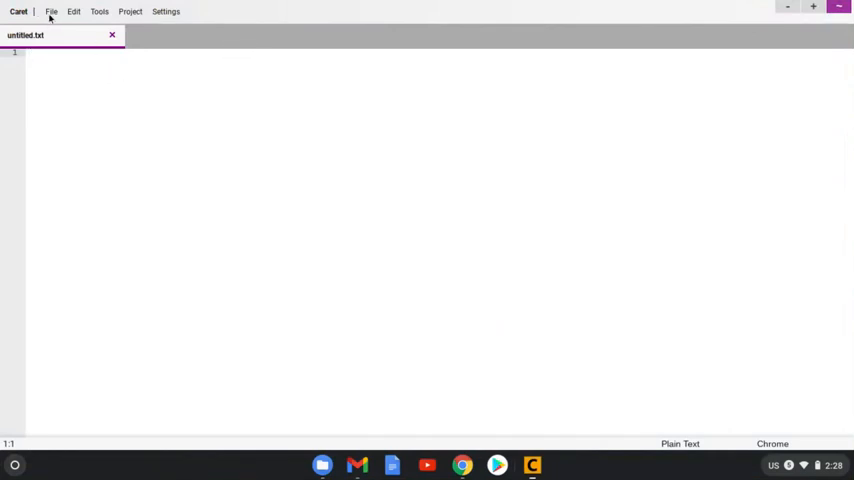
Open DrawWithFunctions.html from My files through Caret's File menu.
{"action": "left_click", "coordinate": [51, 11]}
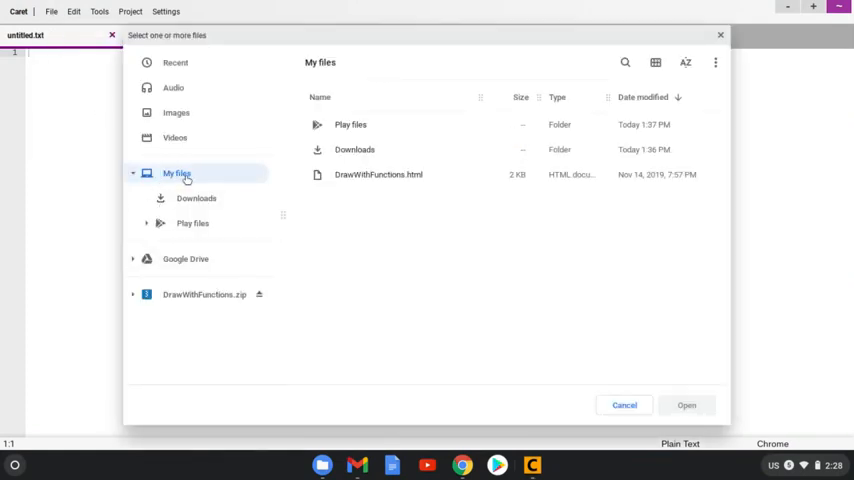
{"action": "left_click", "coordinate": [378, 174]}
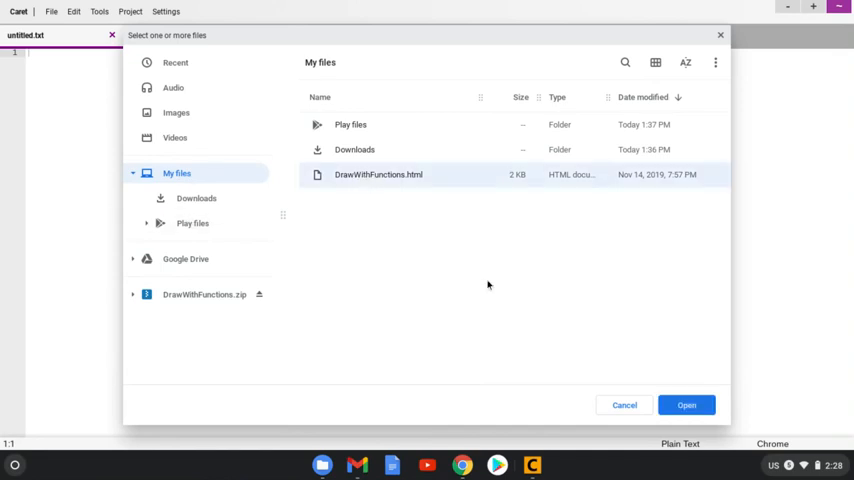
{"action": "mouse_move", "coordinate": [487, 298]}
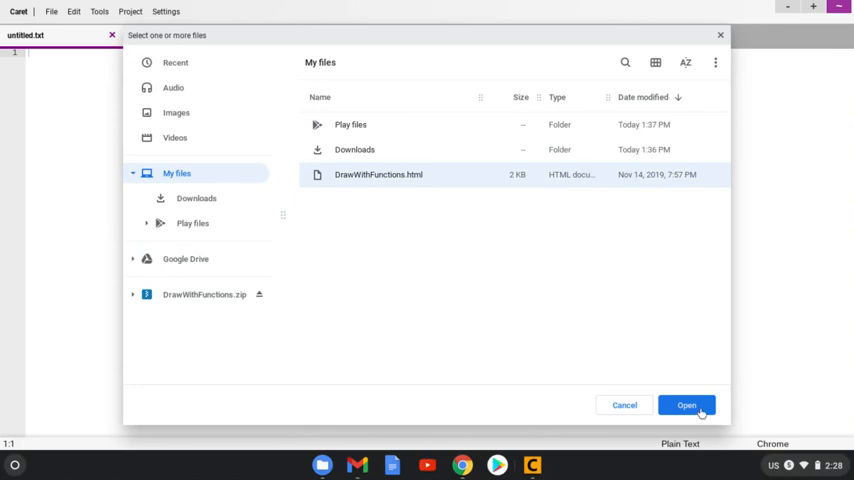
{"action": "left_click", "coordinate": [686, 405]}
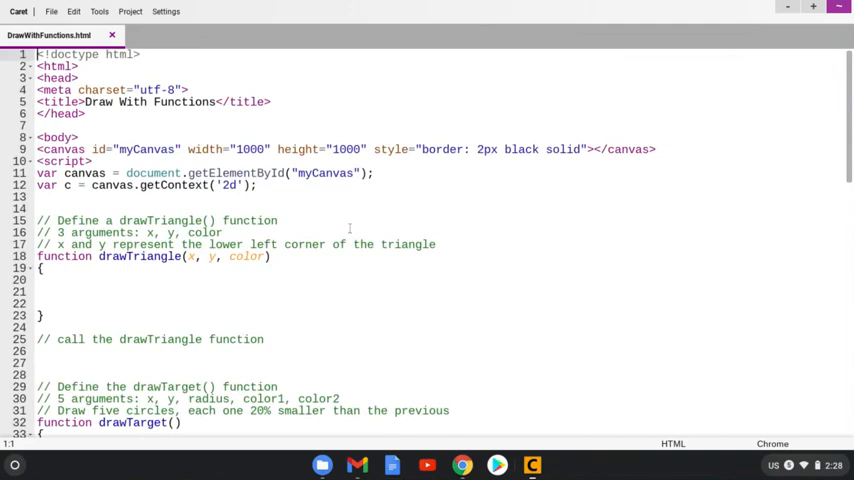
{"action": "scroll", "scroll_direction": "down", "scroll_amount": 3}
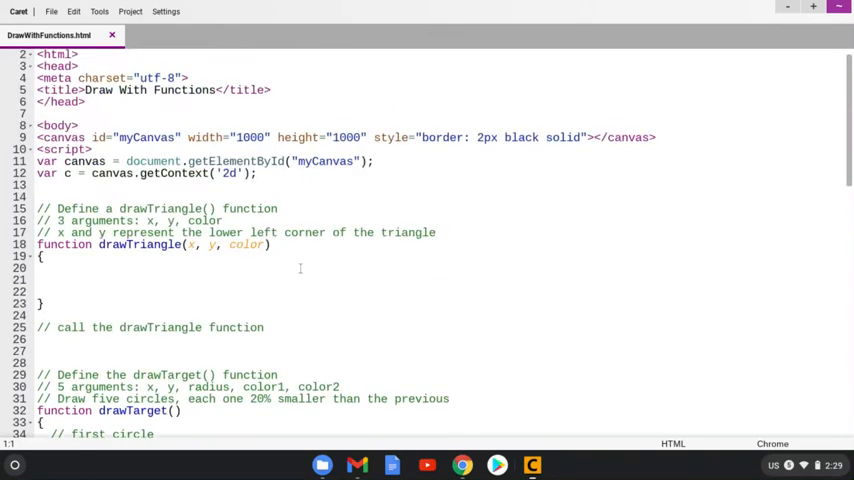
{"action": "scroll", "scroll_direction": "up", "scroll_amount": 3}
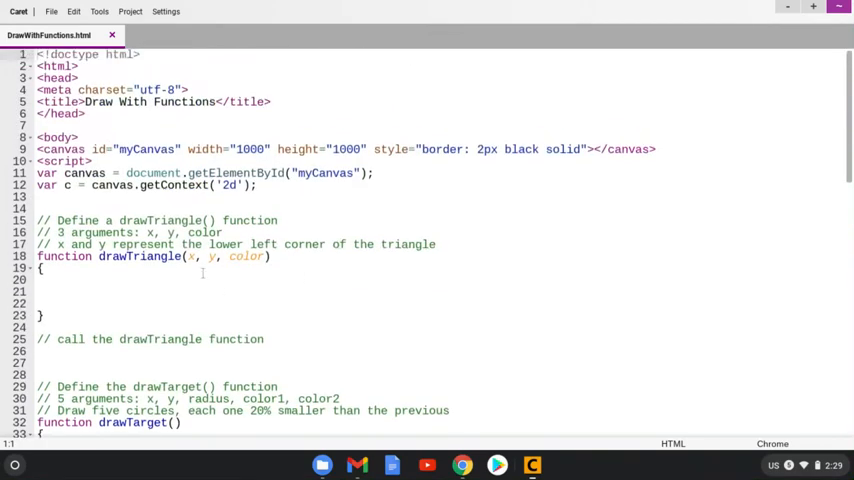
{"action": "scroll", "scroll_direction": "down", "scroll_amount": 3}
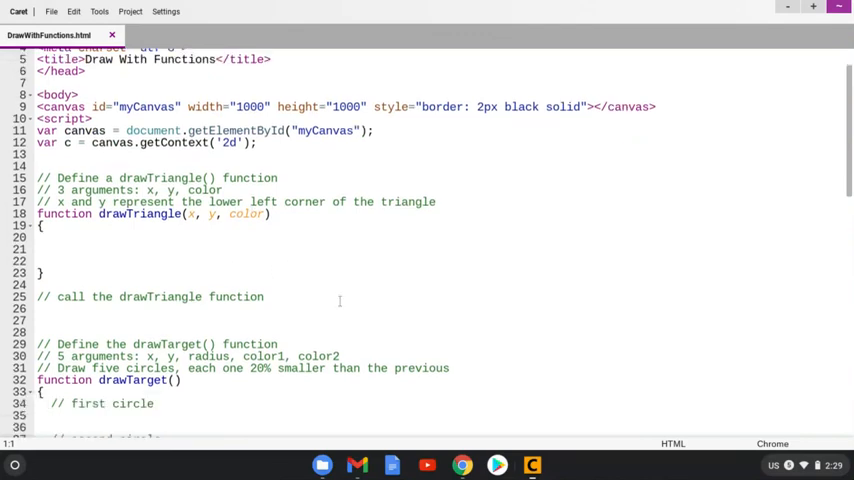
{"action": "scroll", "scroll_direction": "down", "scroll_amount": 3}
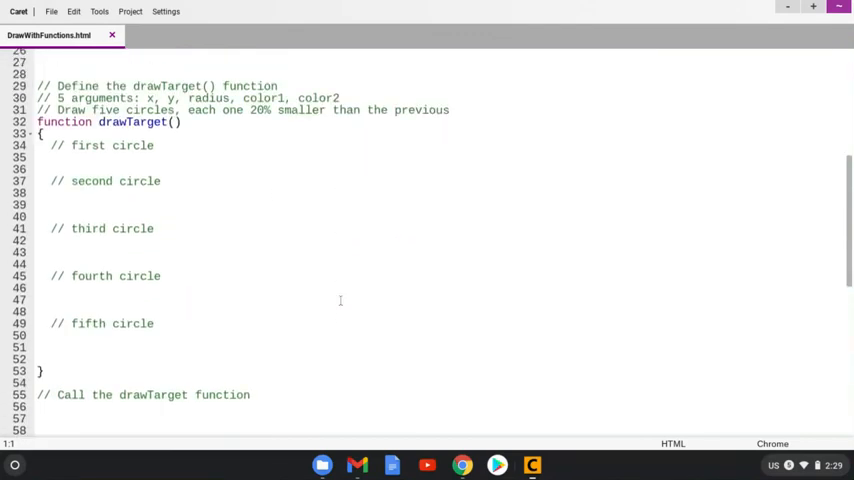